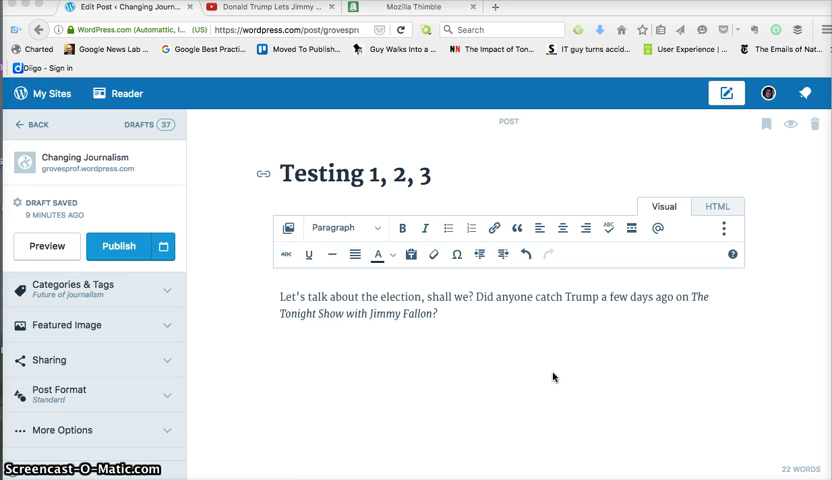
{"action": "mouse_move", "coordinate": [540, 344]}
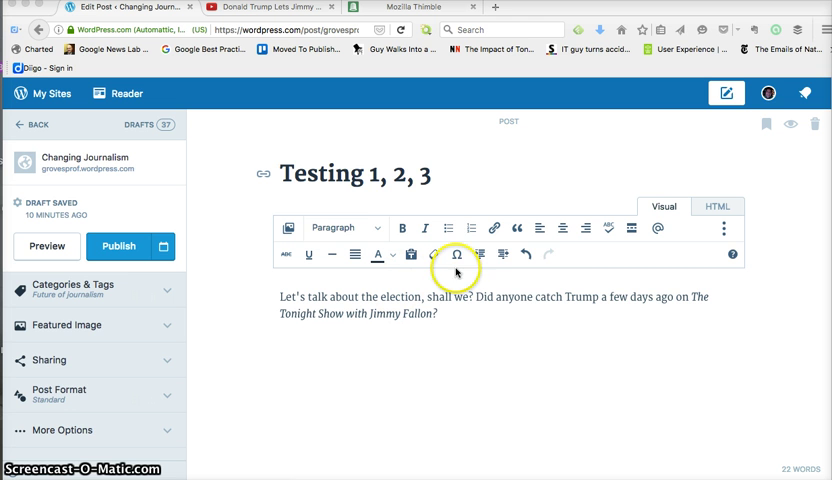
{"action": "mouse_move", "coordinate": [424, 288]}
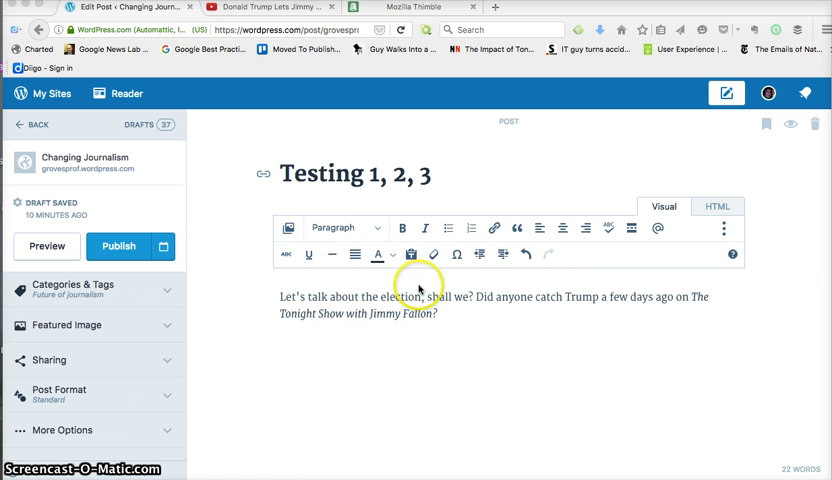
{"action": "mouse_move", "coordinate": [544, 308]}
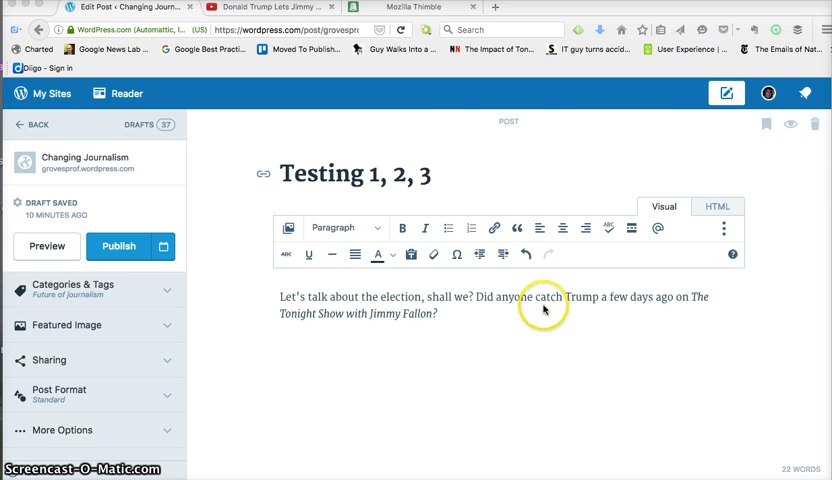
Step: Show the Trump–Fallon video's Share panel, glance at the Embed code, then return to the youtu.be link
{"action": "left_click", "coordinate": [270, 8]}
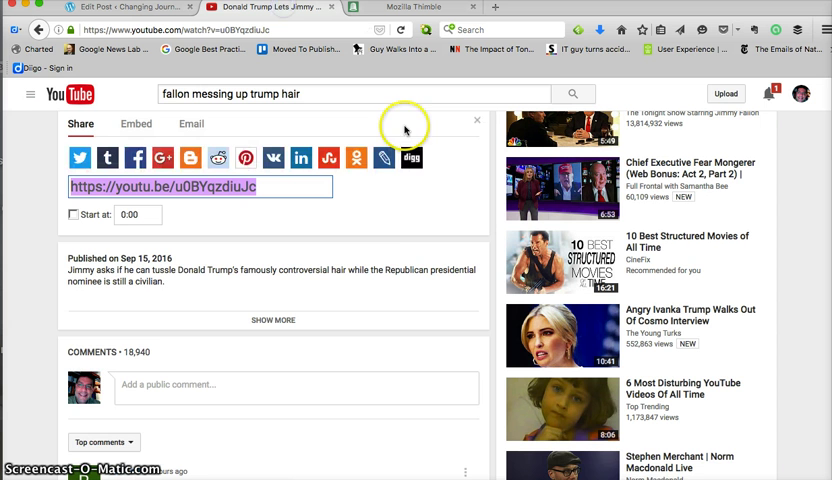
{"action": "scroll", "scroll_direction": "up", "scroll_amount": 3}
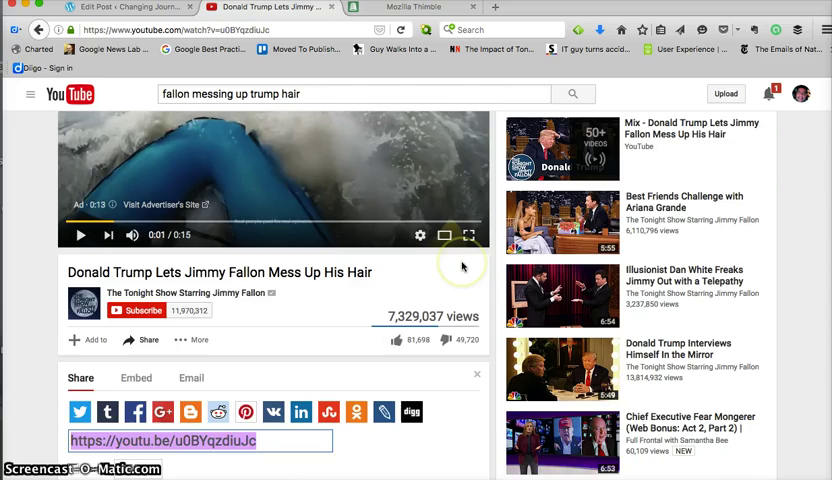
{"action": "scroll", "scroll_direction": "down", "scroll_amount": 3}
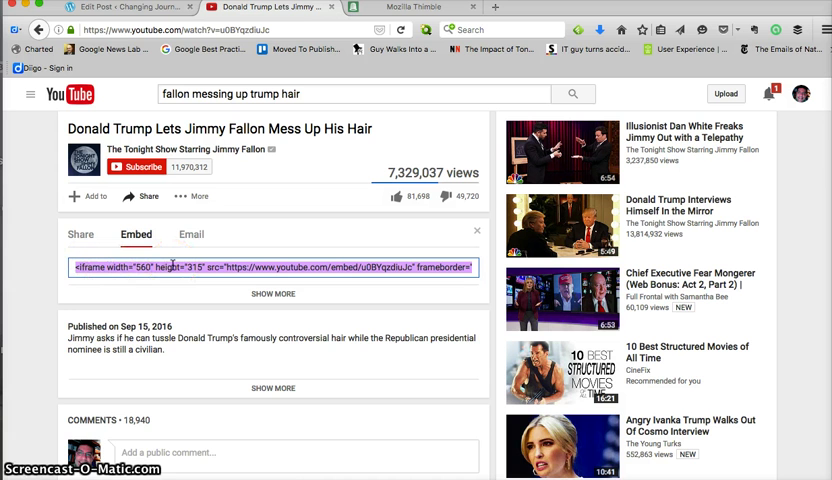
{"action": "mouse_move", "coordinate": [276, 244]}
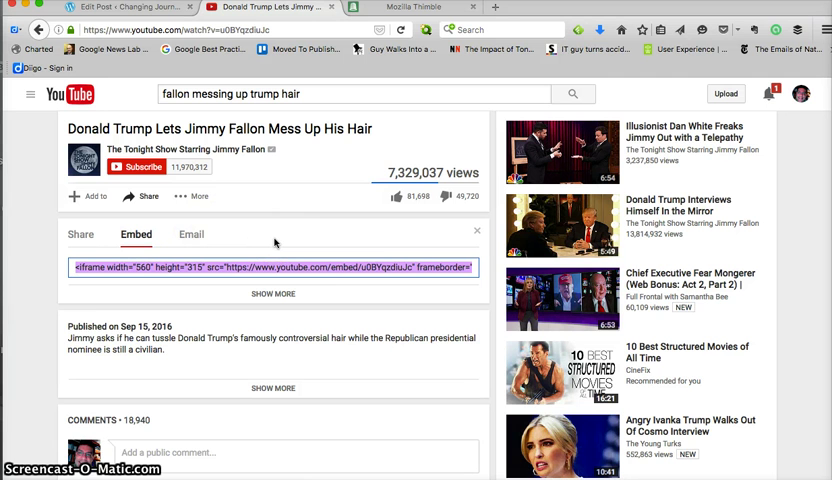
{"action": "left_click", "coordinate": [80, 234]}
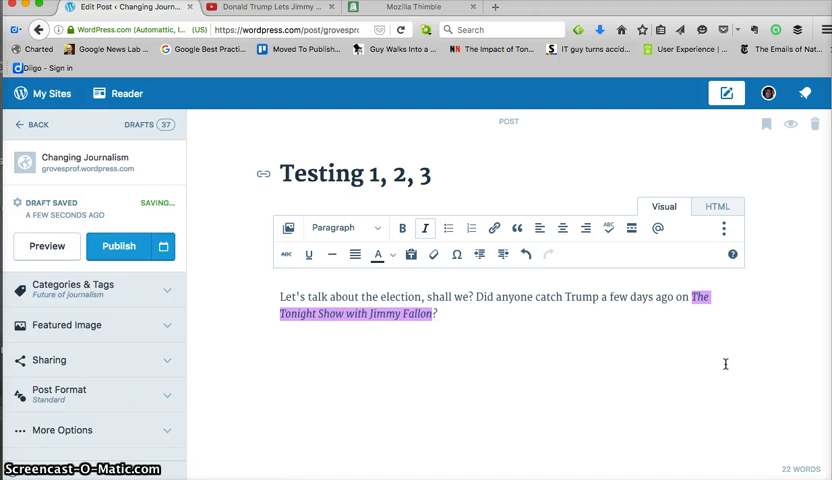
Step: Highlight 'The Tonight Show with Jimmy Fallon' in the draft's election paragraph
{"action": "left_click", "coordinate": [432, 312]}
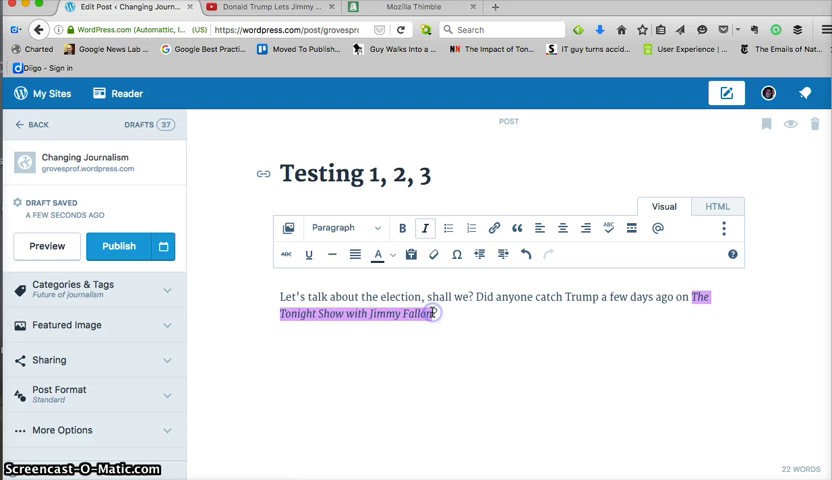
{"action": "left_click", "coordinate": [494, 228]}
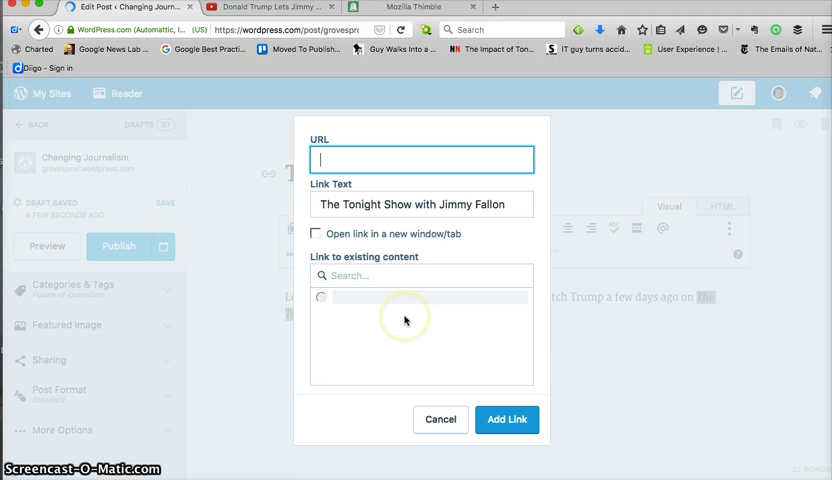
{"action": "type", "text": "https://youtu.be/u0BYqzdiuJc"}
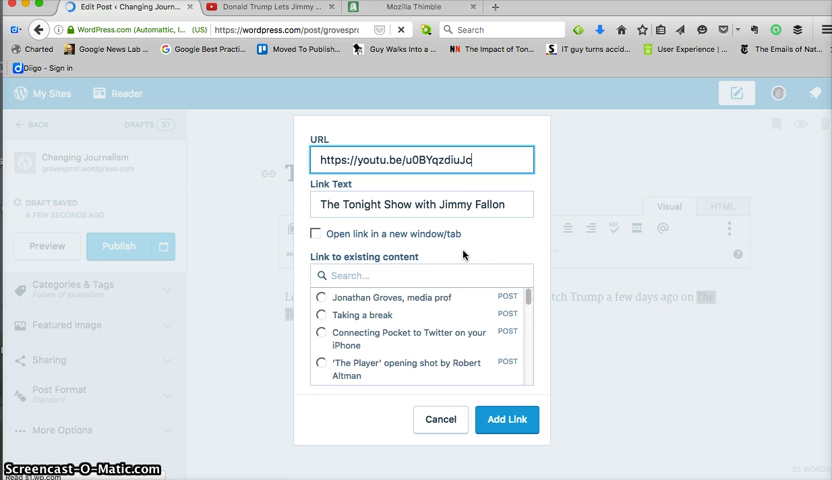
{"action": "left_click", "coordinate": [508, 420]}
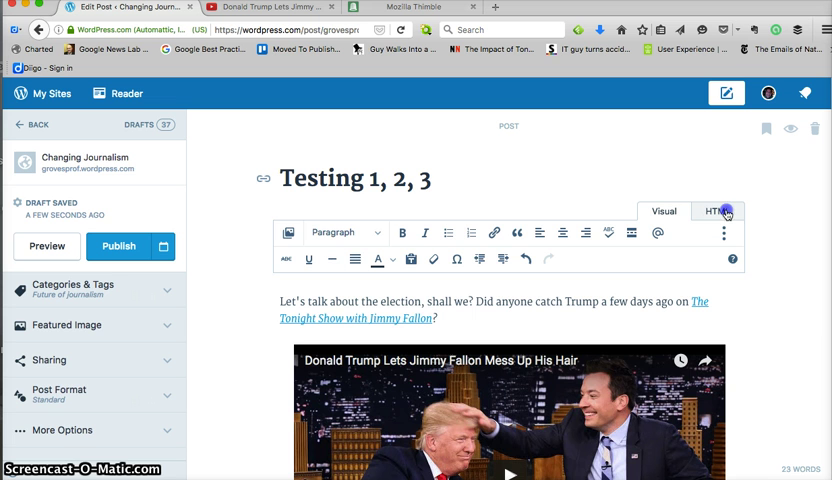
Step: In the HTML source, add target="_blank" to the Tonight Show link's anchor tag
{"action": "left_click", "coordinate": [716, 212]}
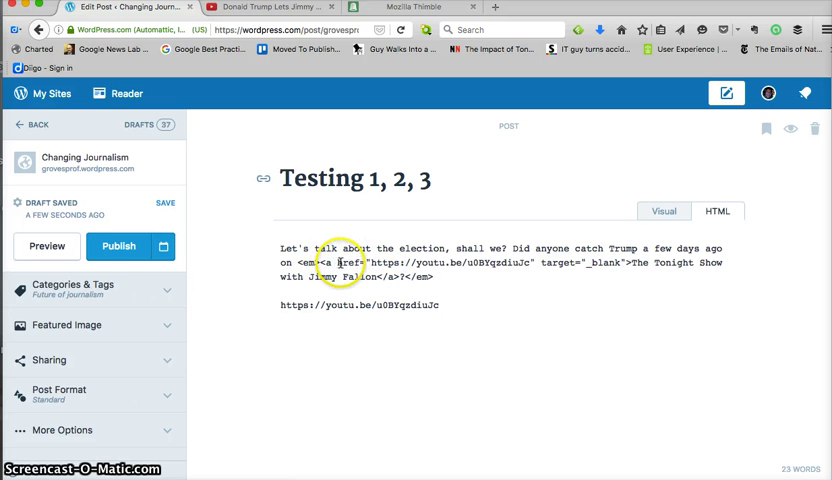
{"action": "double_click", "coordinate": [570, 264]}
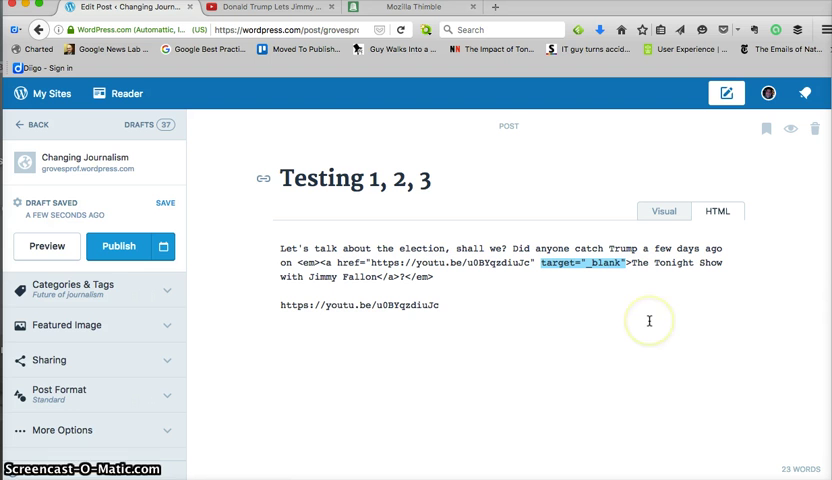
{"action": "mouse_move", "coordinate": [648, 320]}
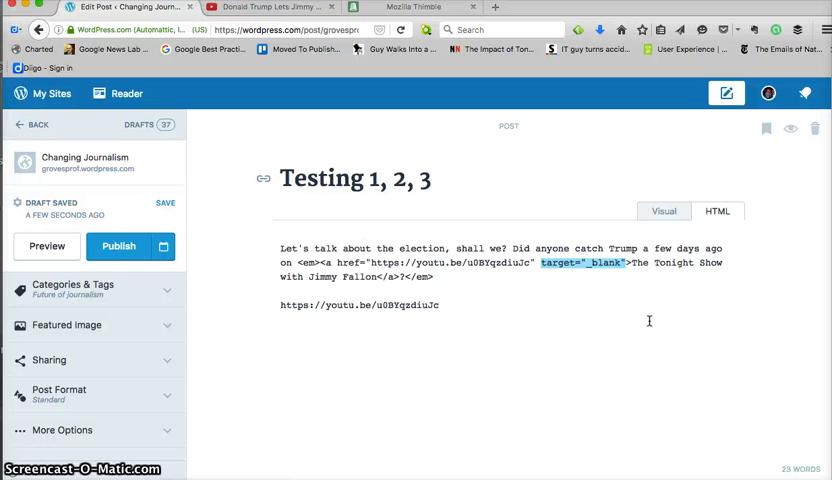
Step: Flip between Visual and HTML views, ending on the rendered post with its link and embedded video
{"action": "left_click", "coordinate": [664, 212]}
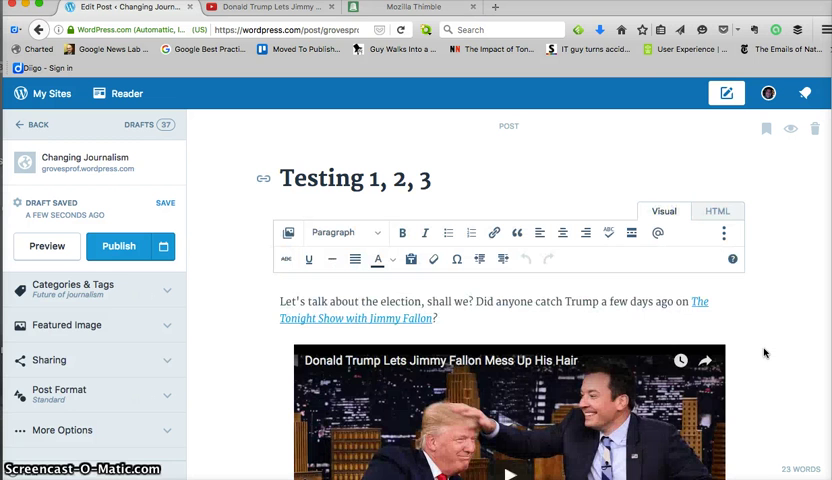
{"action": "left_click", "coordinate": [718, 212]}
{"action": "type", "text": "[y"}
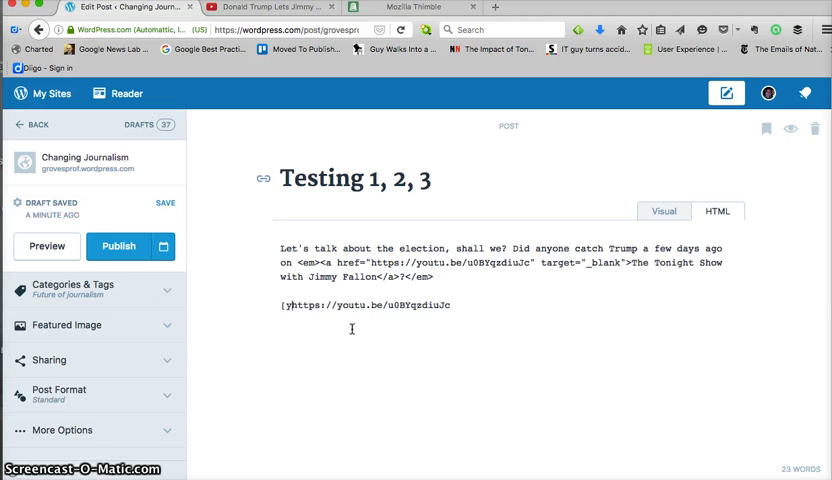
{"action": "left_click", "coordinate": [664, 212]}
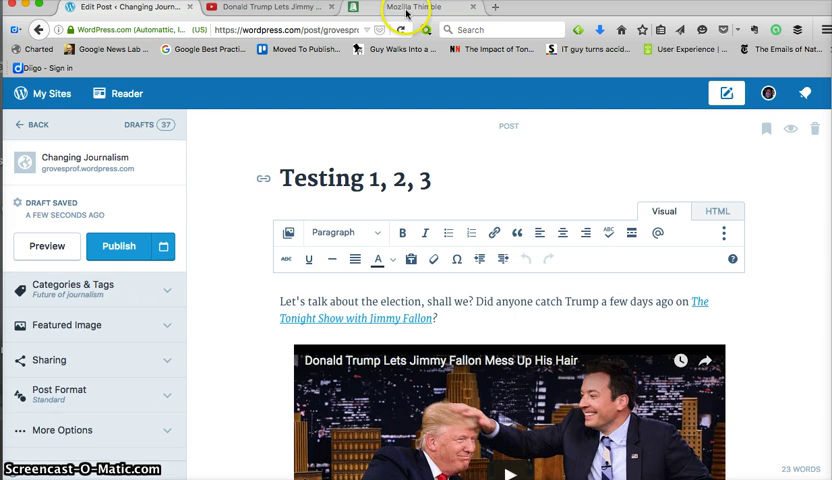
Step: Load cnn.com in a new browser tab
{"action": "left_click", "coordinate": [408, 8]}
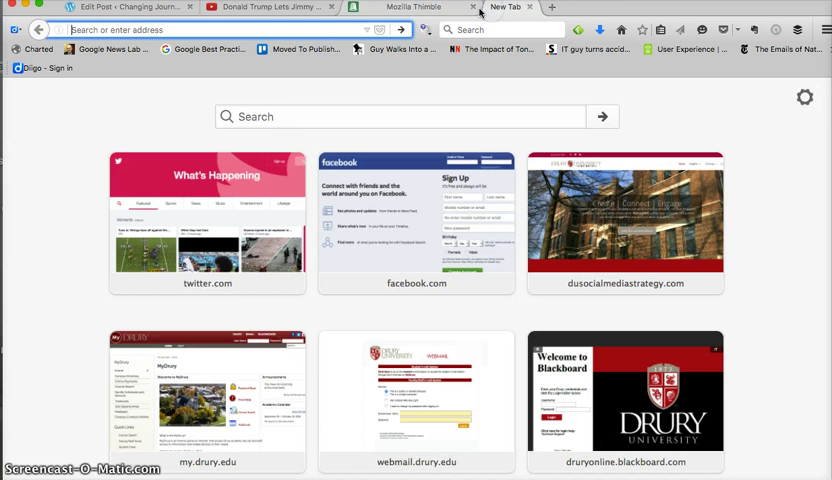
{"action": "type", "text": "cnn.com"}
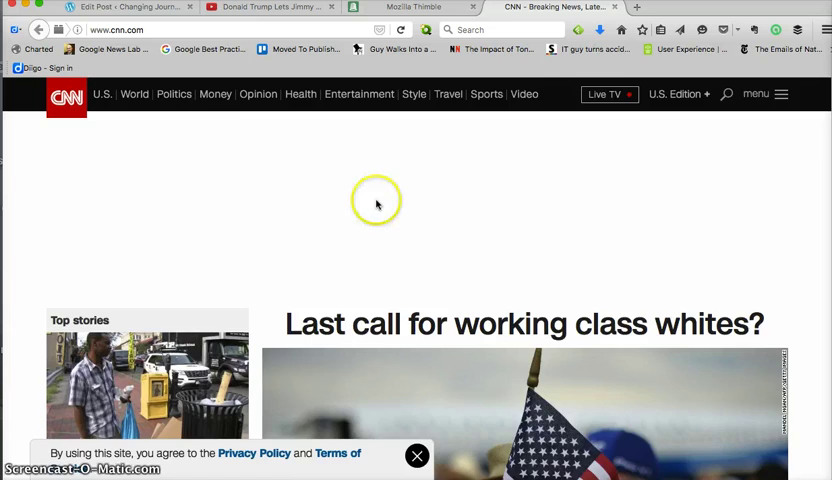
Step: Pause CNN's autoplaying video ad and go back to the Thimble project tab
{"action": "scroll", "scroll_direction": "down", "scroll_amount": 3}
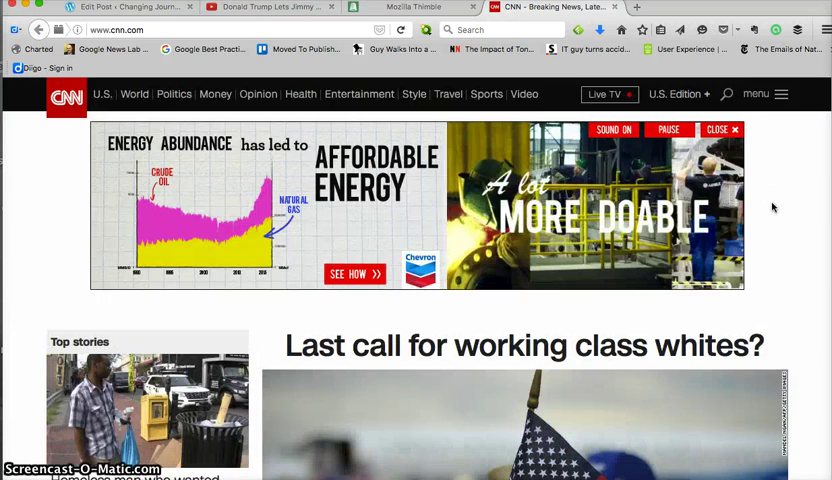
{"action": "left_click", "coordinate": [666, 128]}
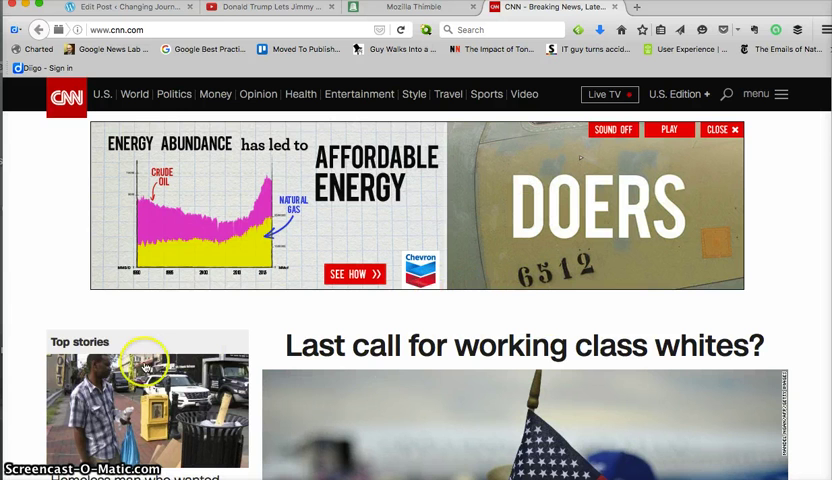
{"action": "left_click", "coordinate": [410, 8]}
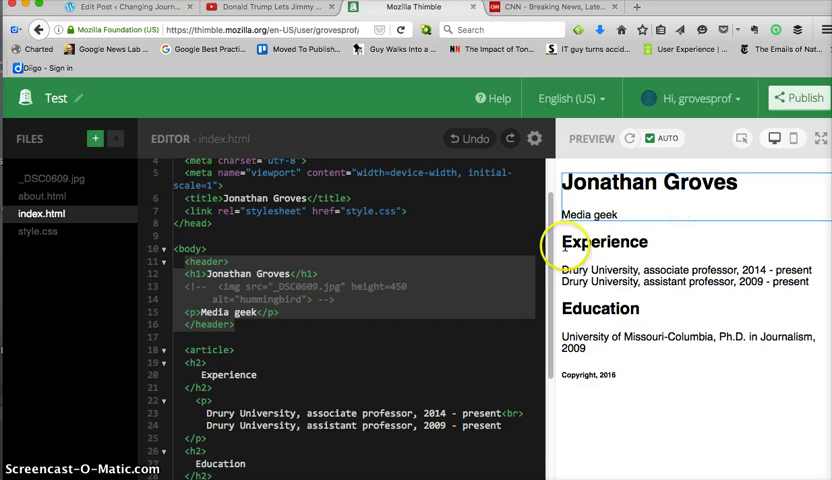
Step: Swap index.html's <article> wrapper for <div id="main"> with blank lines after </header>
{"action": "scroll", "scroll_direction": "down", "scroll_amount": 3}
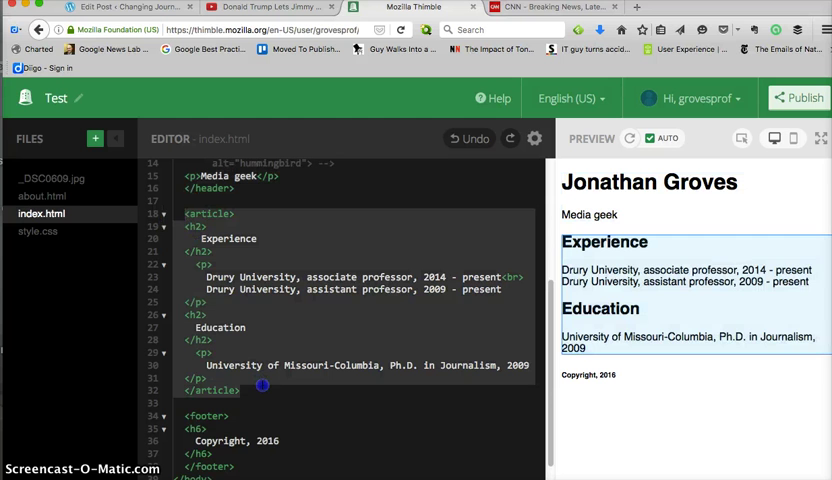
{"action": "scroll", "scroll_direction": "up", "scroll_amount": 3}
{"action": "type", "text": "<div id=\"main\">"}
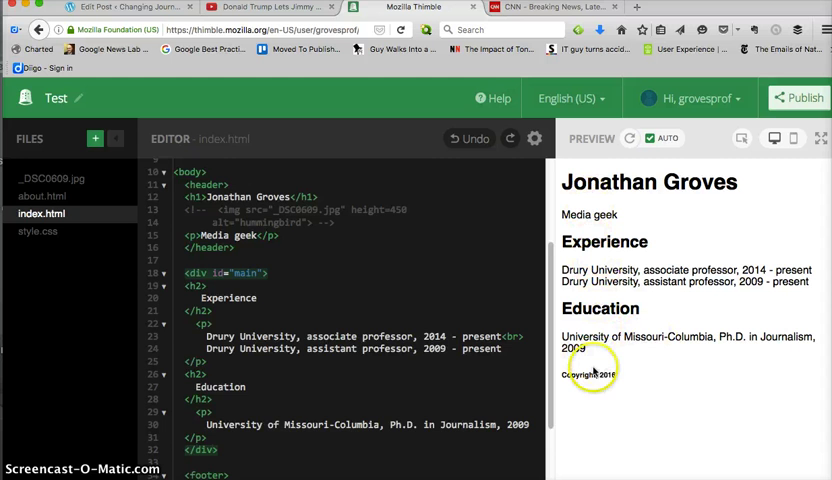
{"action": "scroll", "scroll_direction": "up", "scroll_amount": 3}
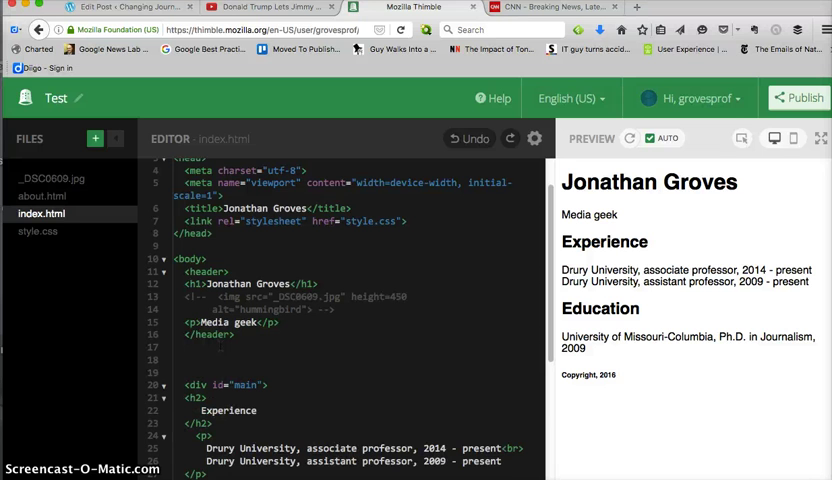
Step: Inside a new <nav> in index.html, write <a href="index.html">Home</a>
{"action": "type", "text": "<nav></nav>"}
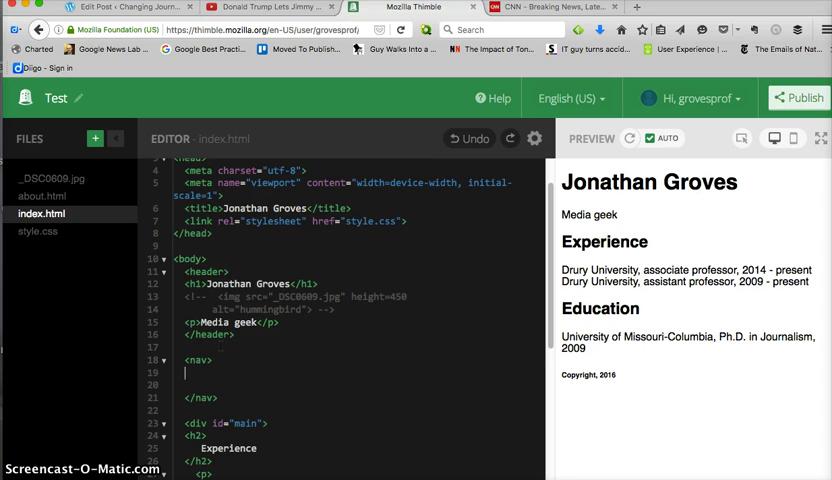
{"action": "type", "text": "<"}
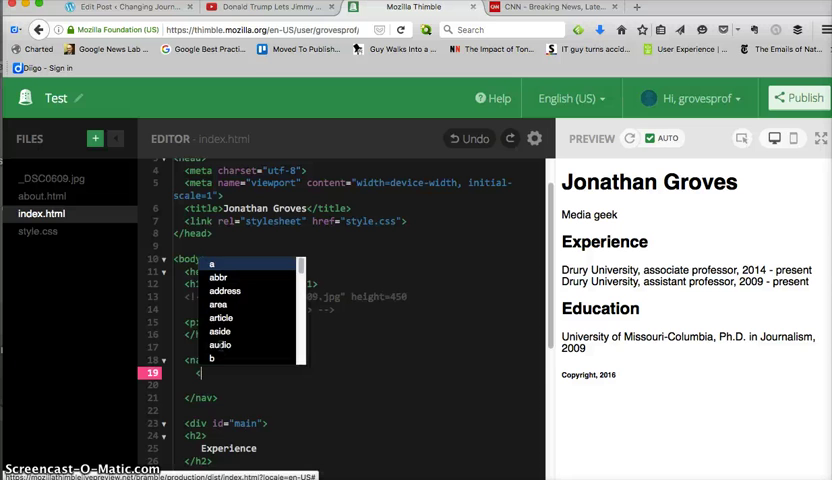
{"action": "type", "text": "href=\""}
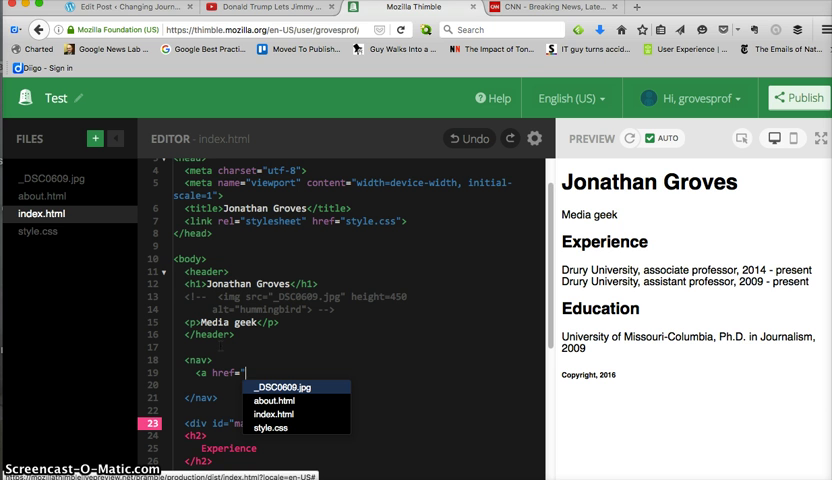
{"action": "left_click", "coordinate": [272, 414]}
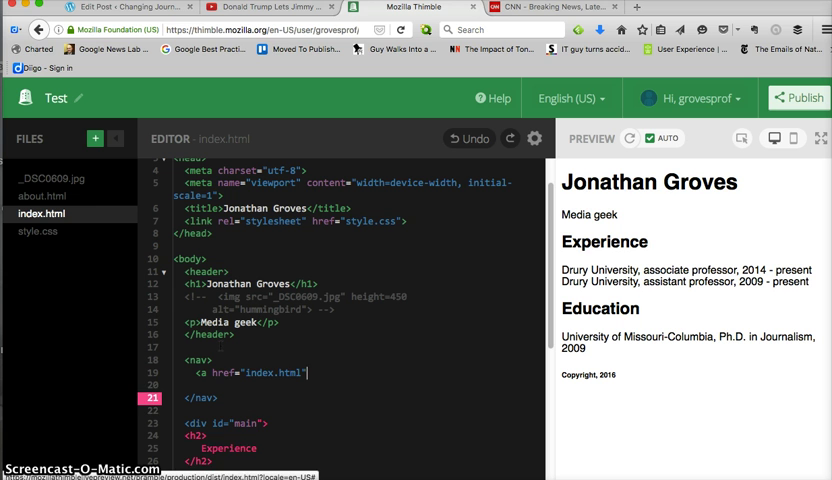
{"action": "type", "text": "</a>"}
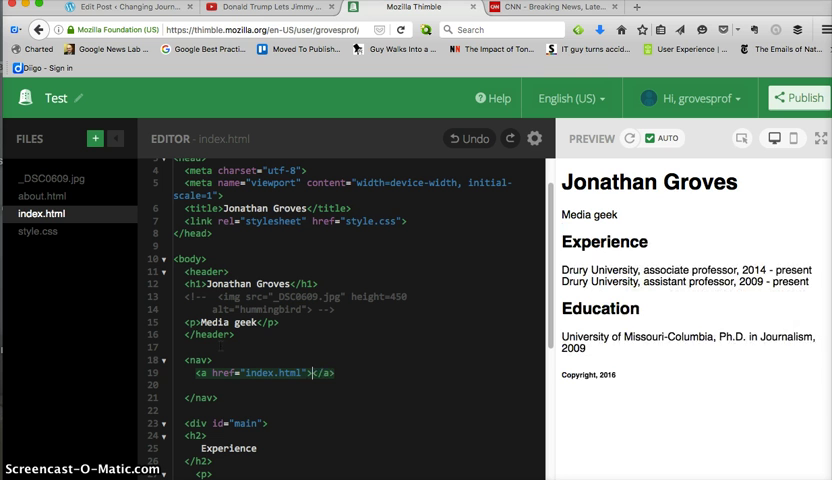
{"action": "type", "text": "Home"}
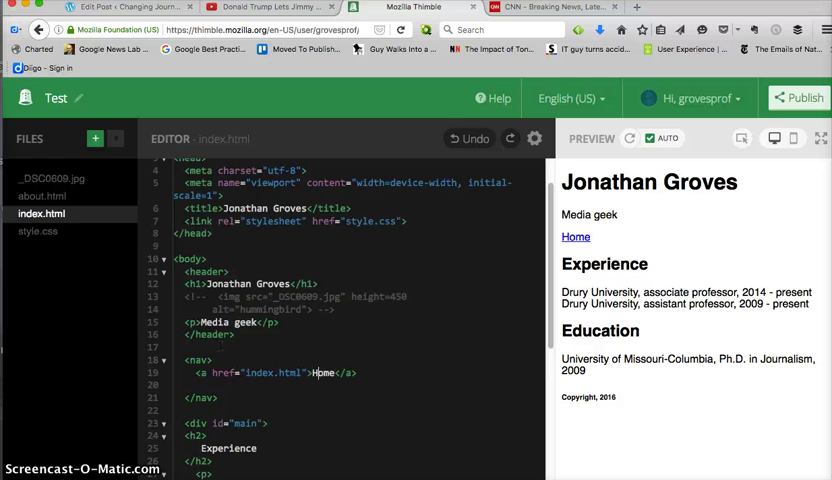
{"action": "type", "text": "href=\"about.html\">About</a>"}
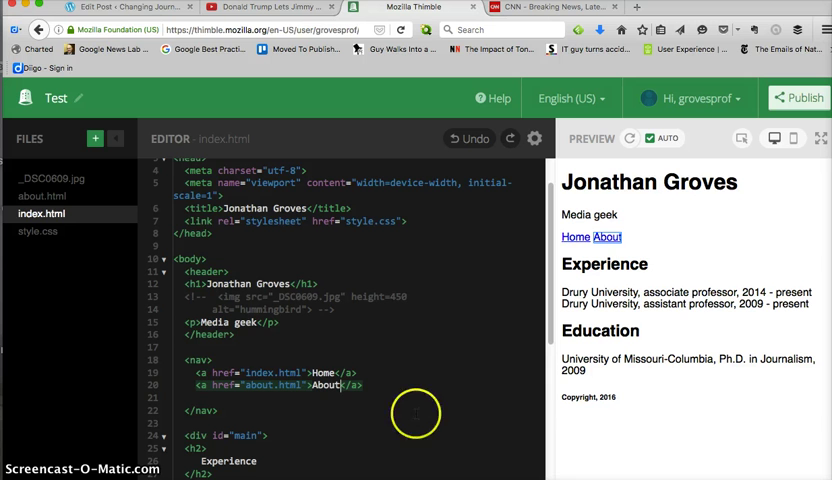
{"action": "mouse_move", "coordinate": [636, 262]}
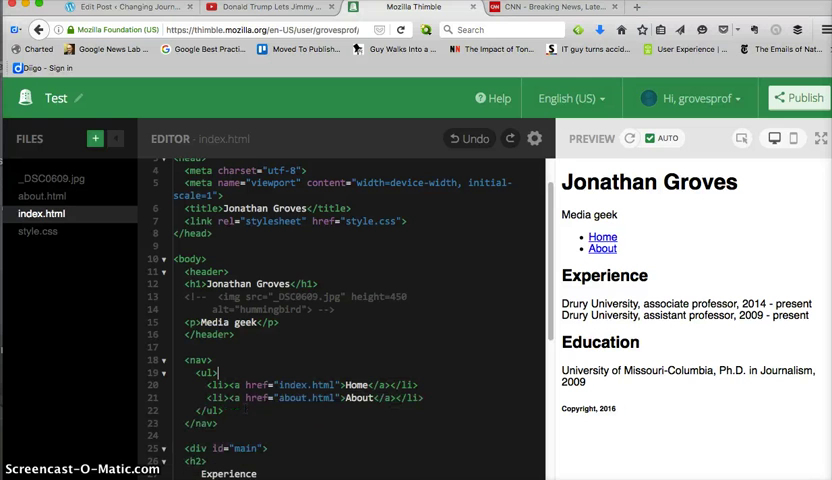
{"action": "mouse_move", "coordinate": [378, 408]}
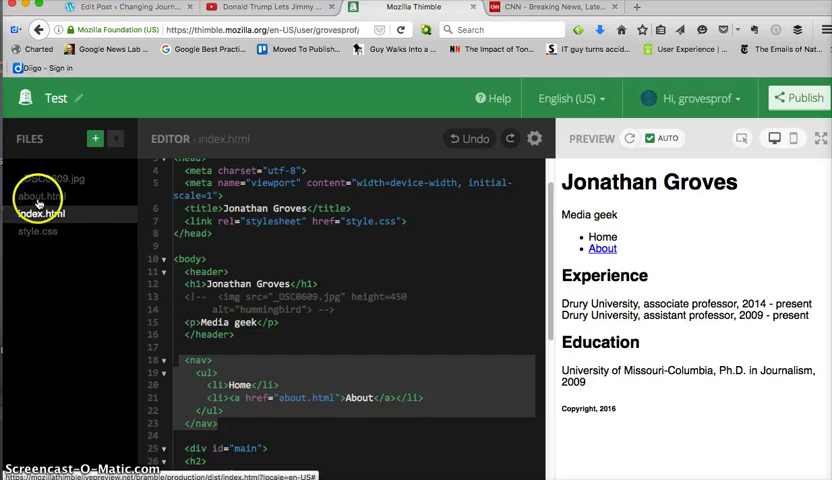
Step: In about.html, paste the nav list with Home linked to index.html and About as plain text
{"action": "left_click", "coordinate": [40, 196]}
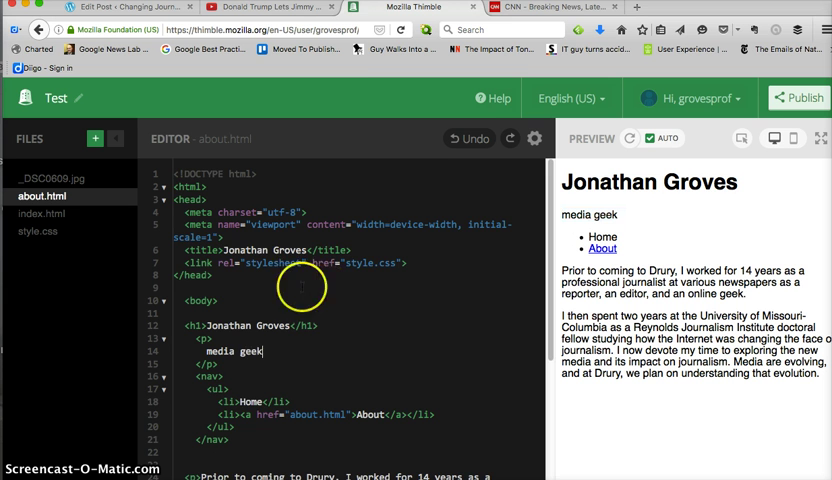
{"action": "scroll", "scroll_direction": "down", "scroll_amount": 3}
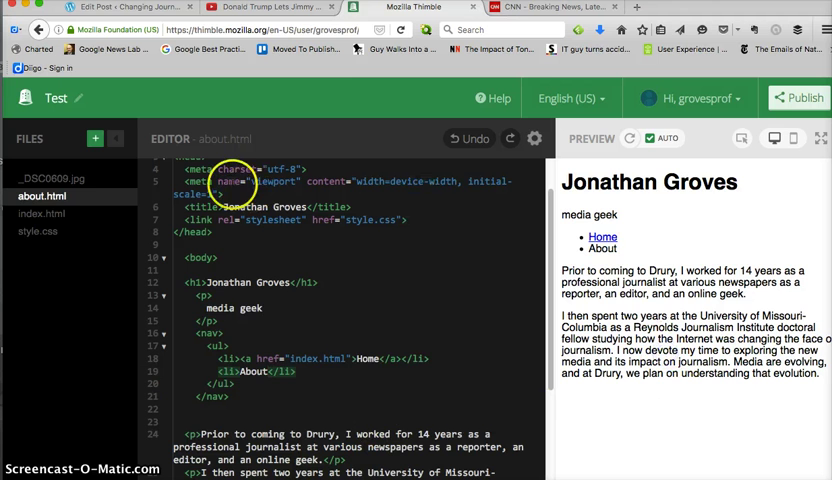
Step: Capitalize the about.html tagline to 'Media geek', then bring up the account's project options
{"action": "left_click", "coordinate": [40, 212]}
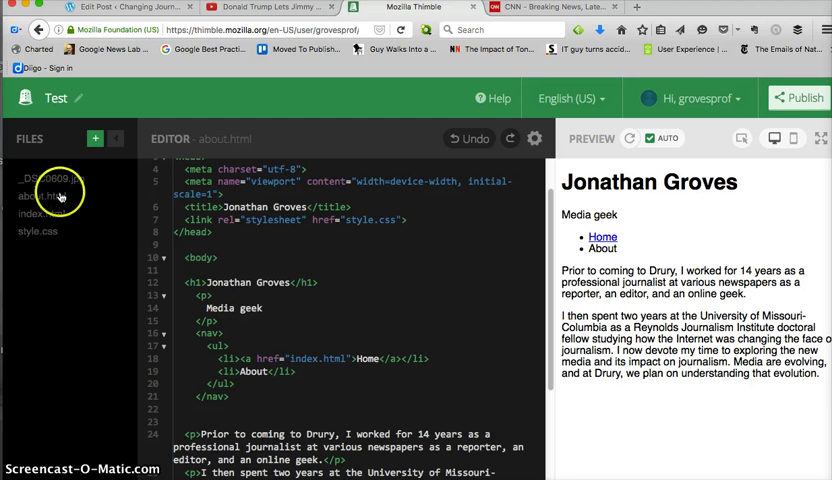
{"action": "left_click", "coordinate": [690, 98]}
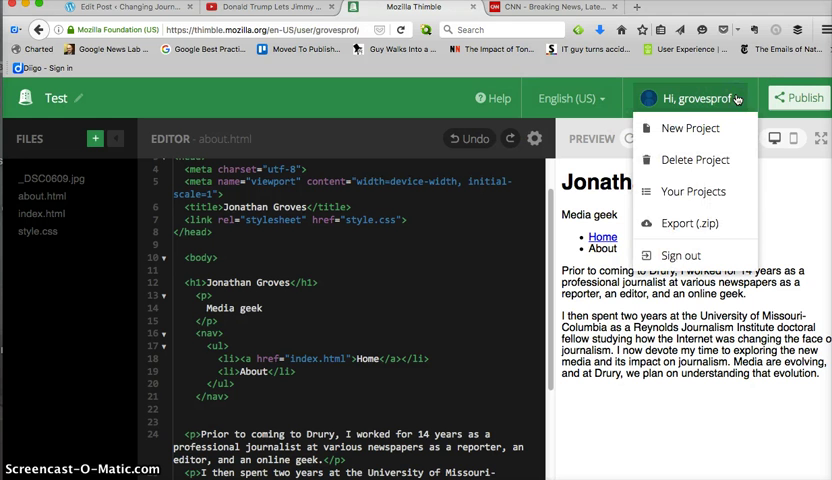